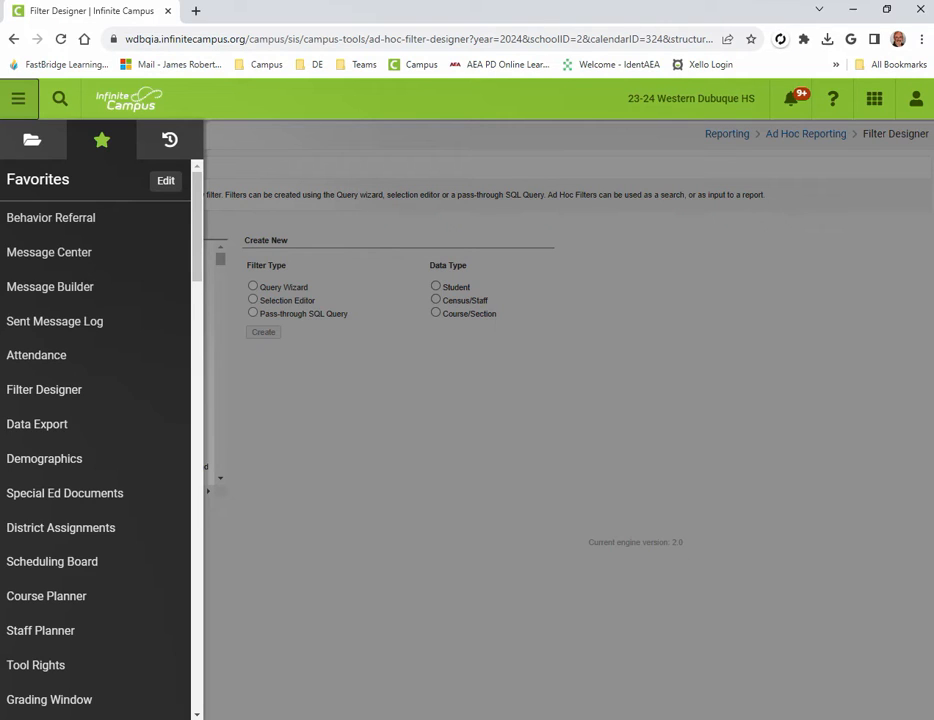
mouse_move(507, 267)
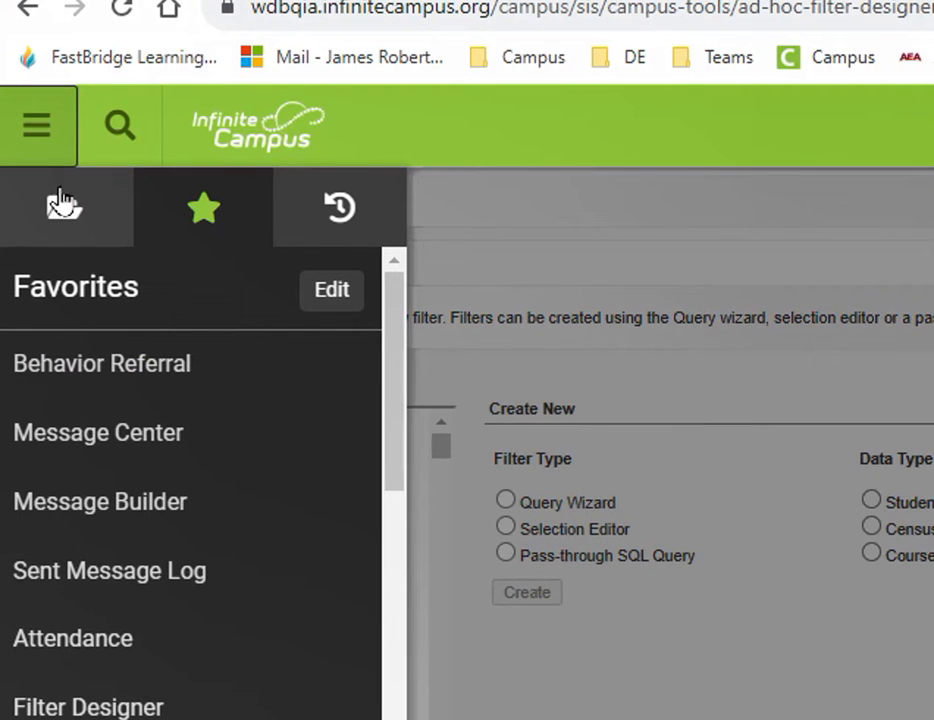
- Search the tools for 'attendance' and open Positive Attendance Preferences from the results
click(65, 207)
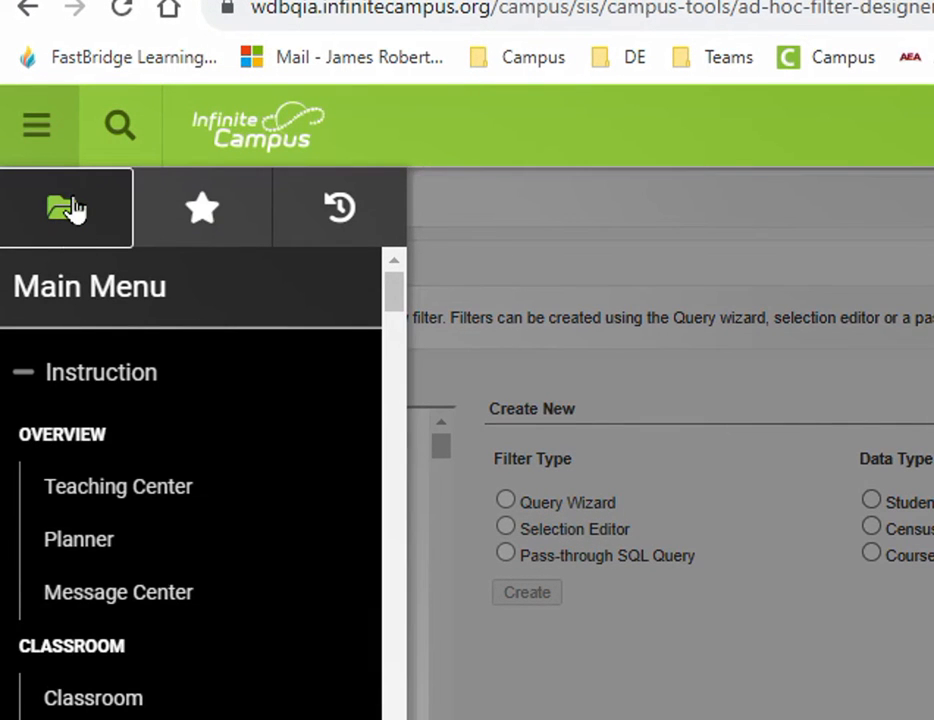
mouse_move(201, 213)
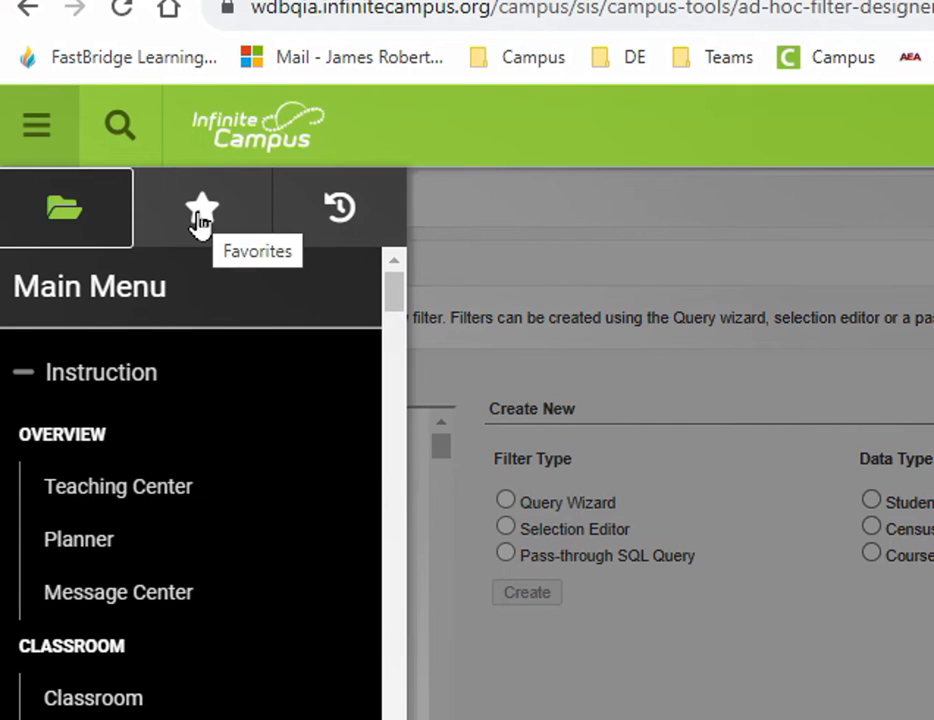
mouse_move(370, 320)
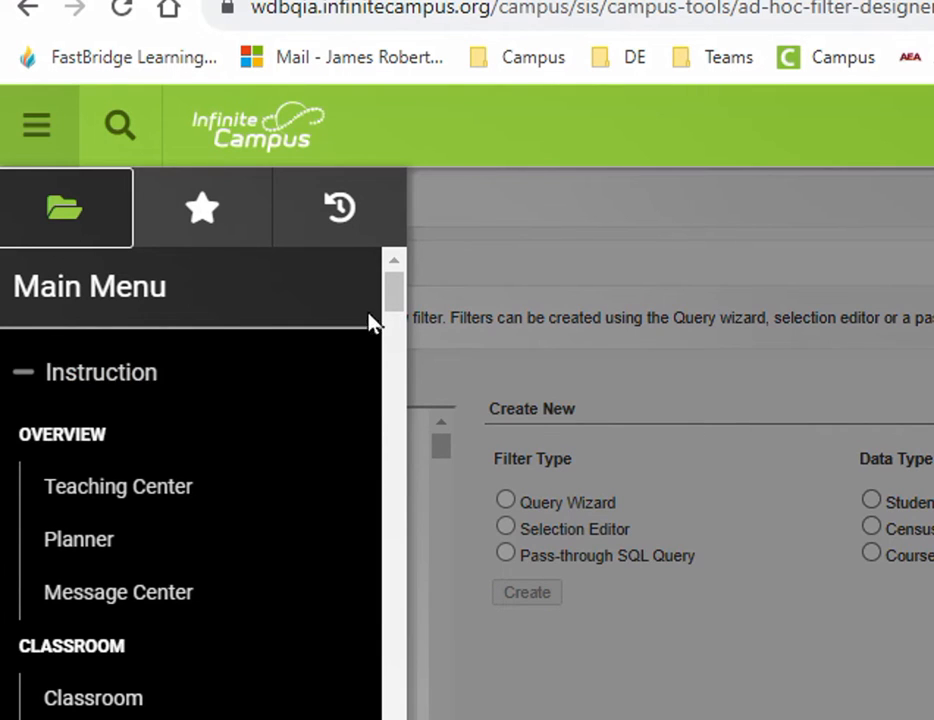
mouse_move(66, 207)
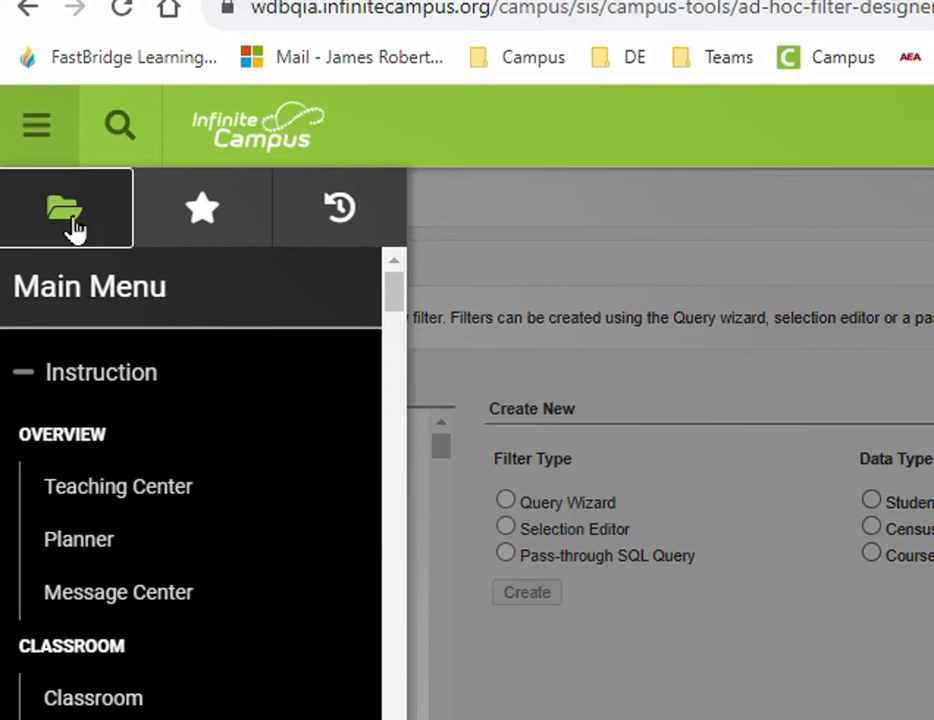
click(203, 208)
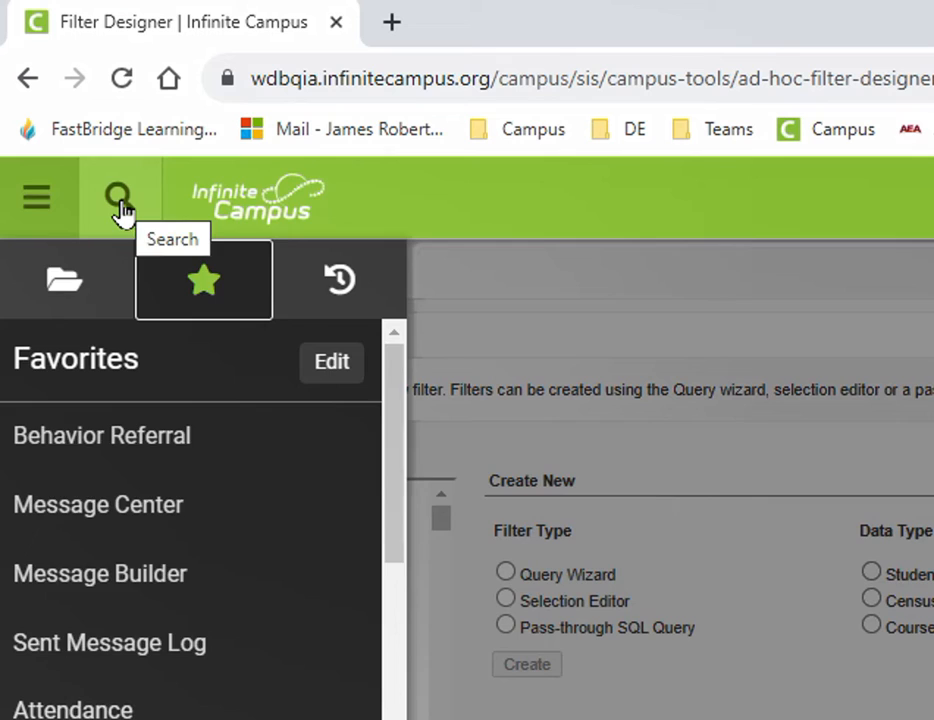
click(119, 197)
text(attend)
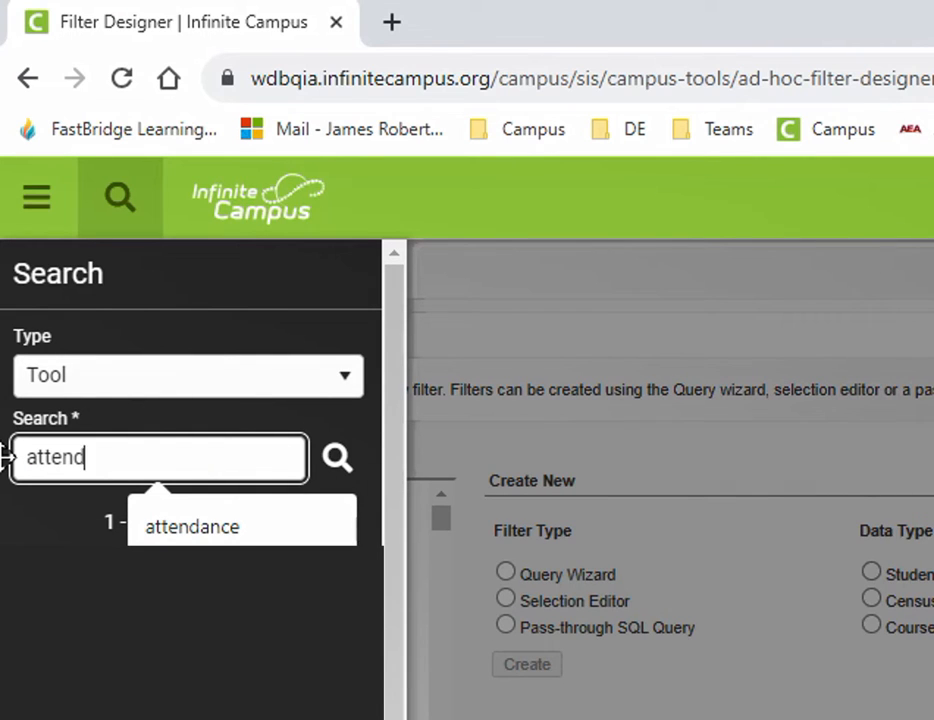
click(191, 526)
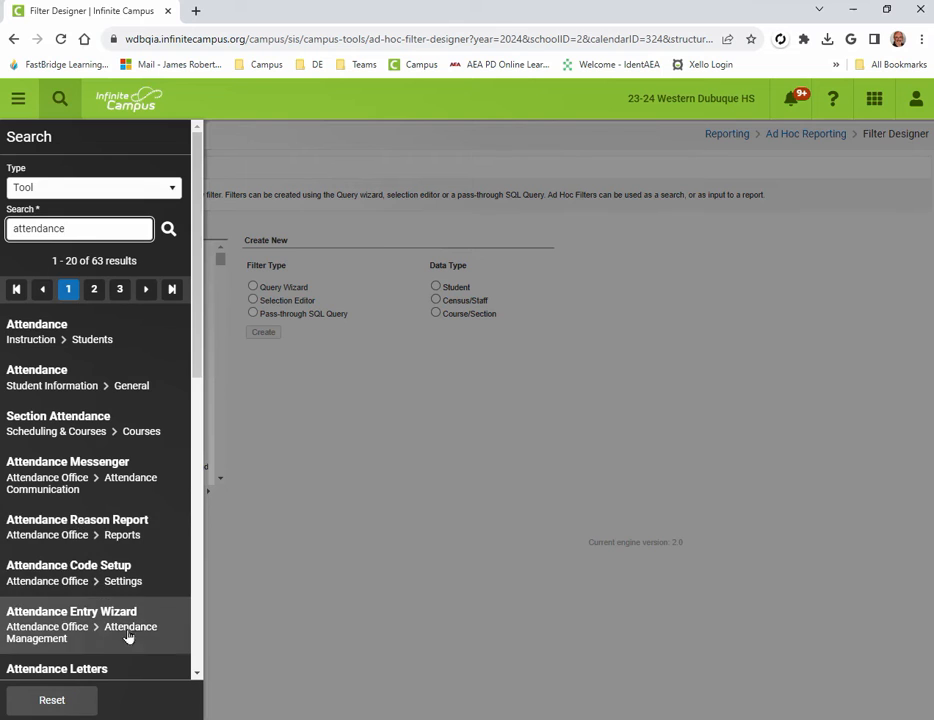
scroll(down, 3)
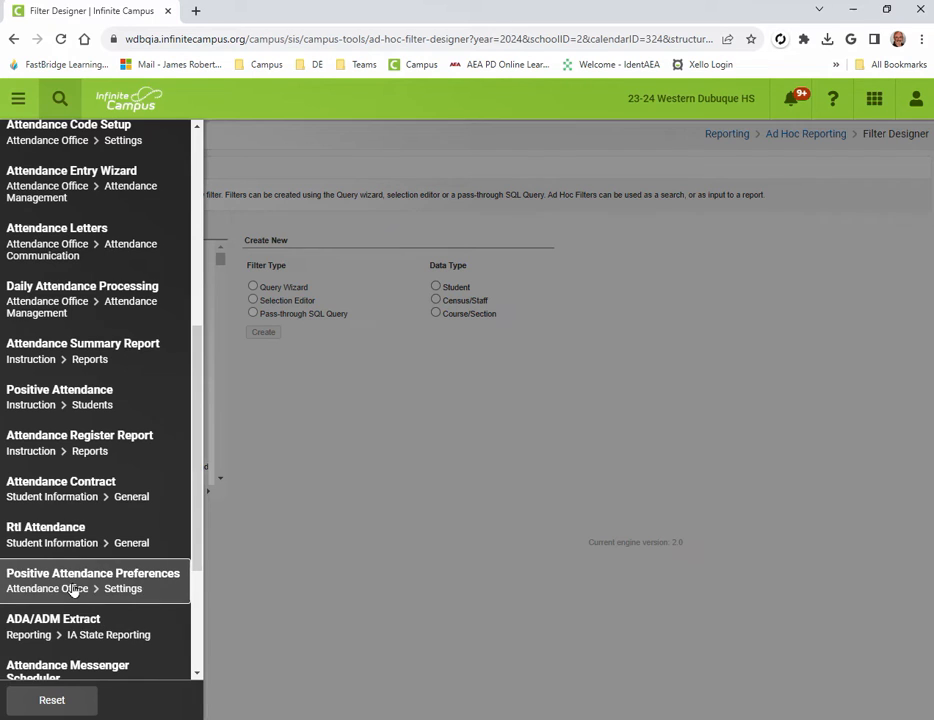
click(93, 573)
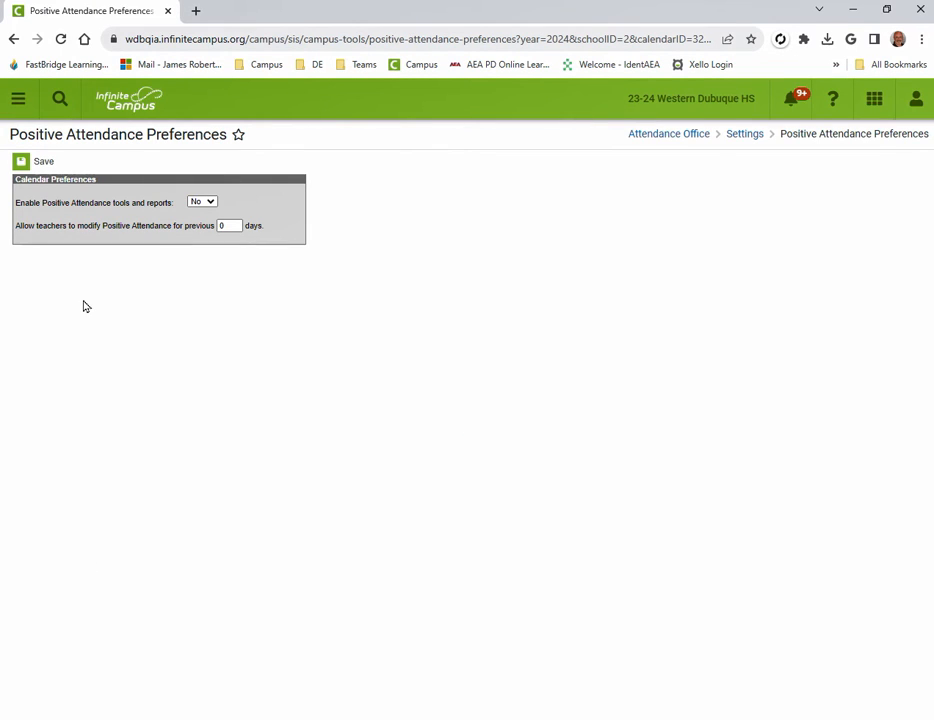
mouse_move(268, 146)
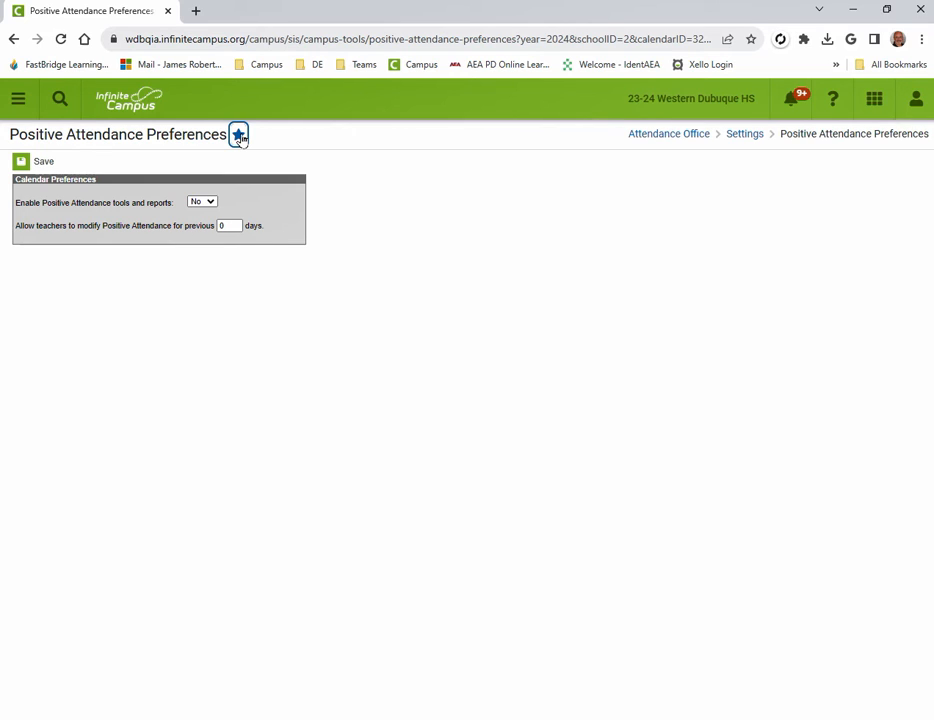
- Star Positive Attendance Preferences and confirm it appears at the end of Favorites
click(238, 134)
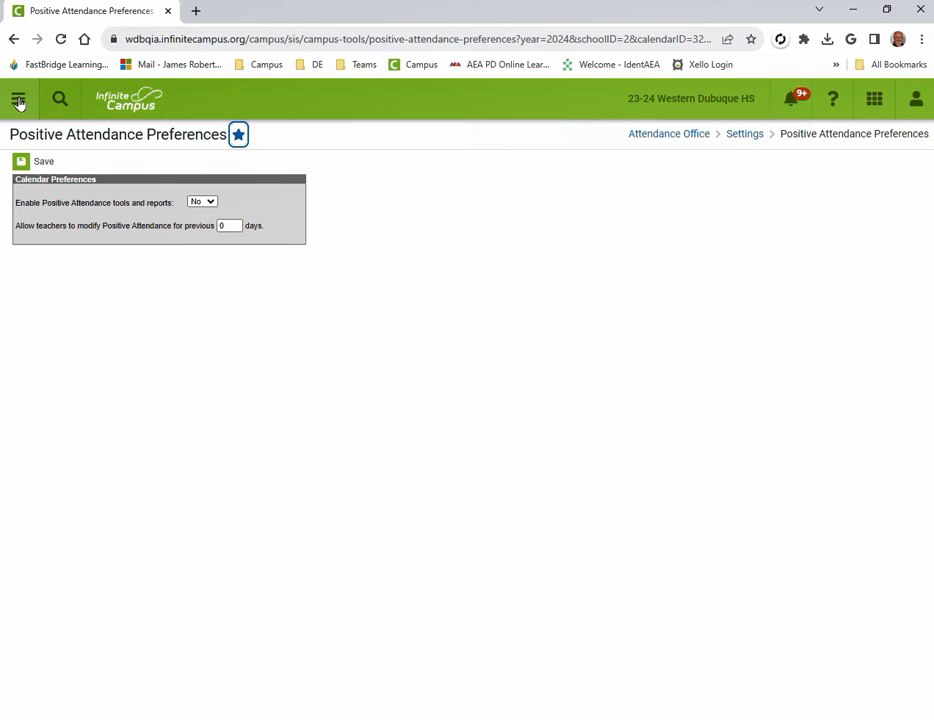
click(18, 98)
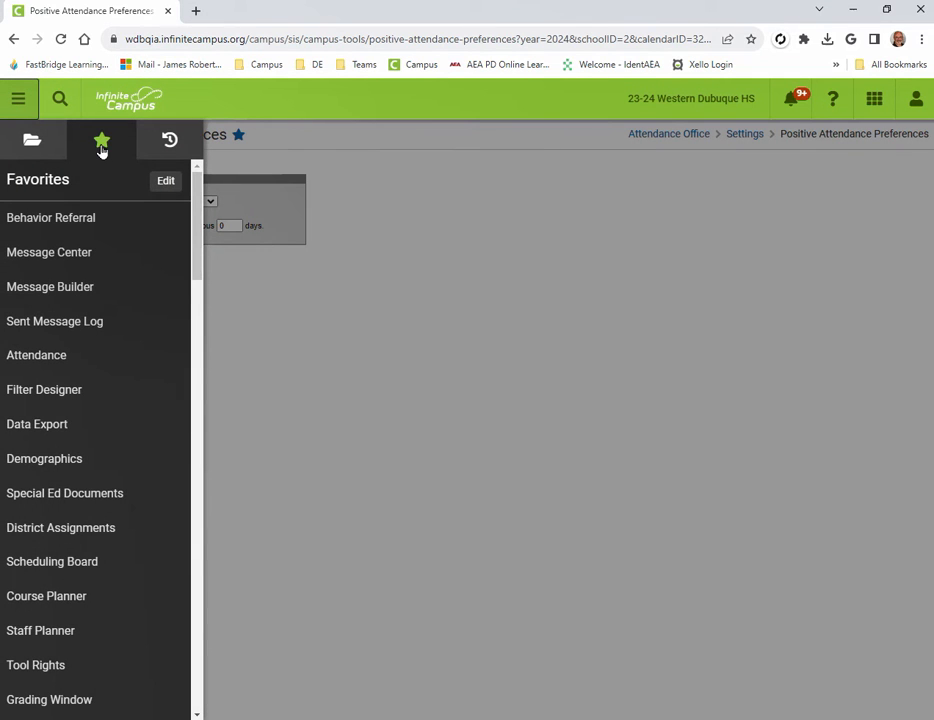
mouse_move(165, 181)
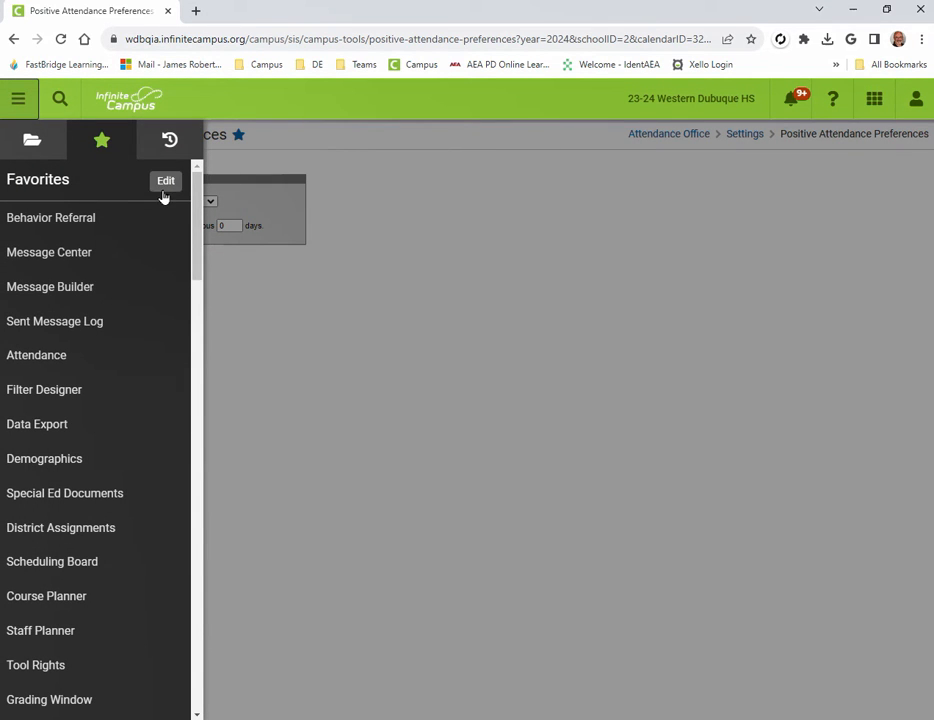
scroll(down, 3)
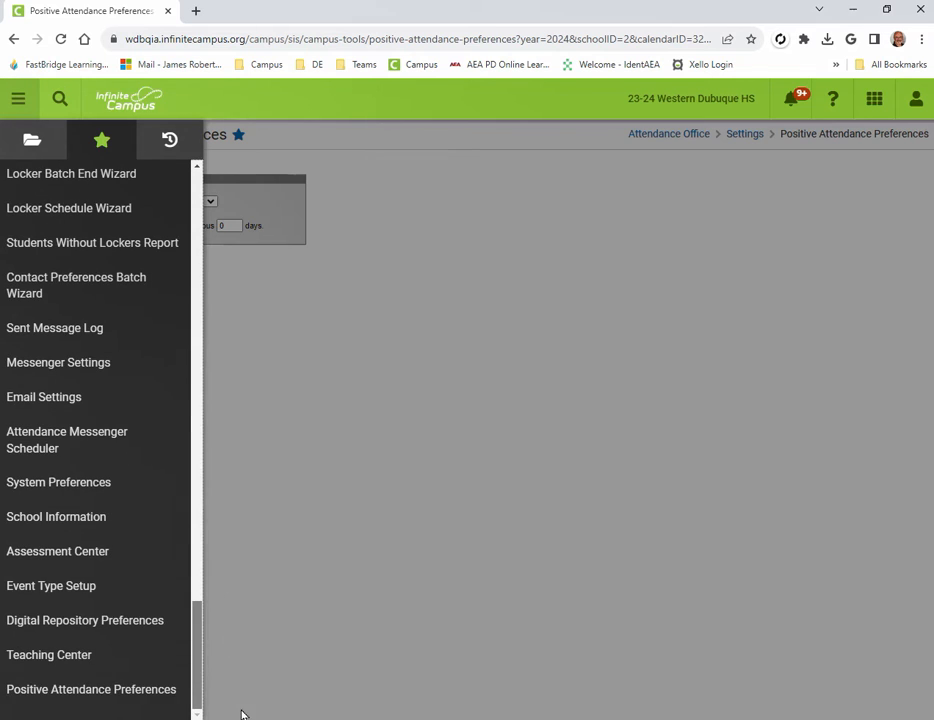
mouse_move(91, 689)
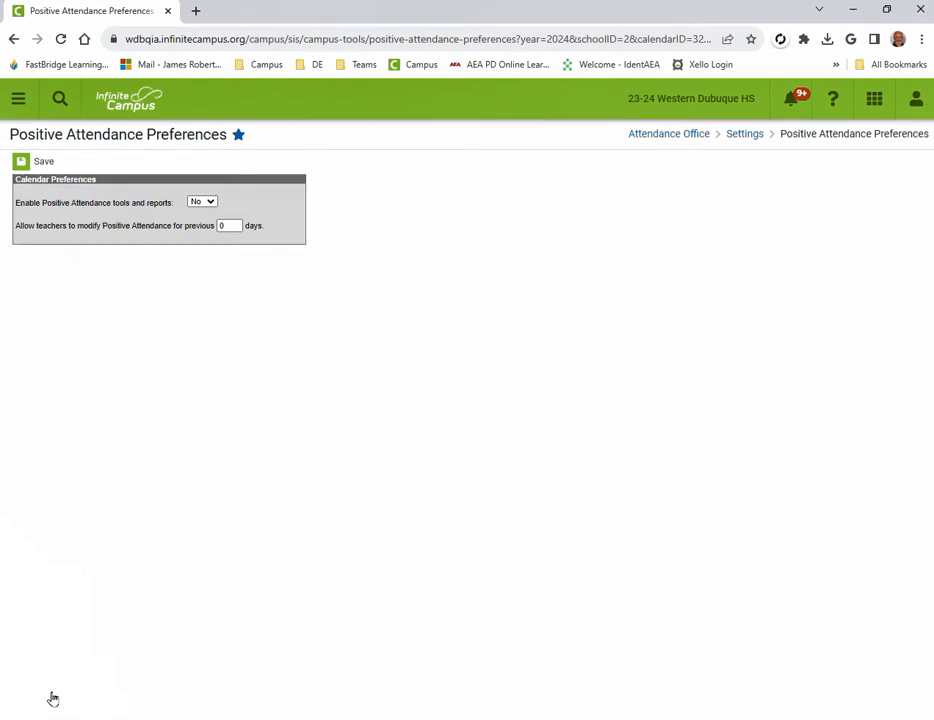
mouse_move(349, 304)
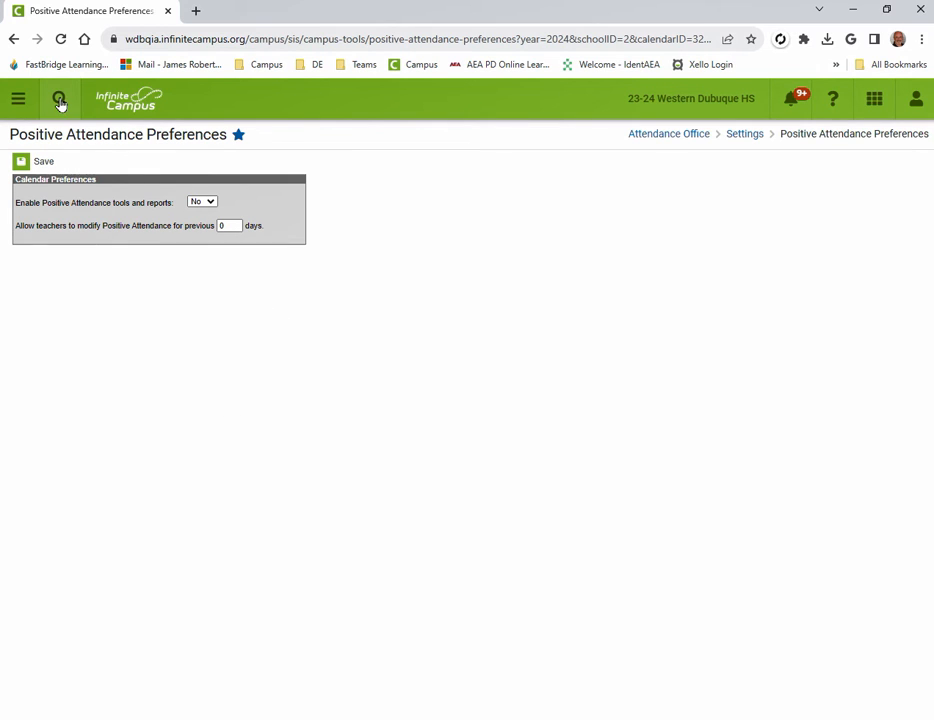
- Open Special Ed Documents from Favorites, then show the Favorites list over it
click(18, 99)
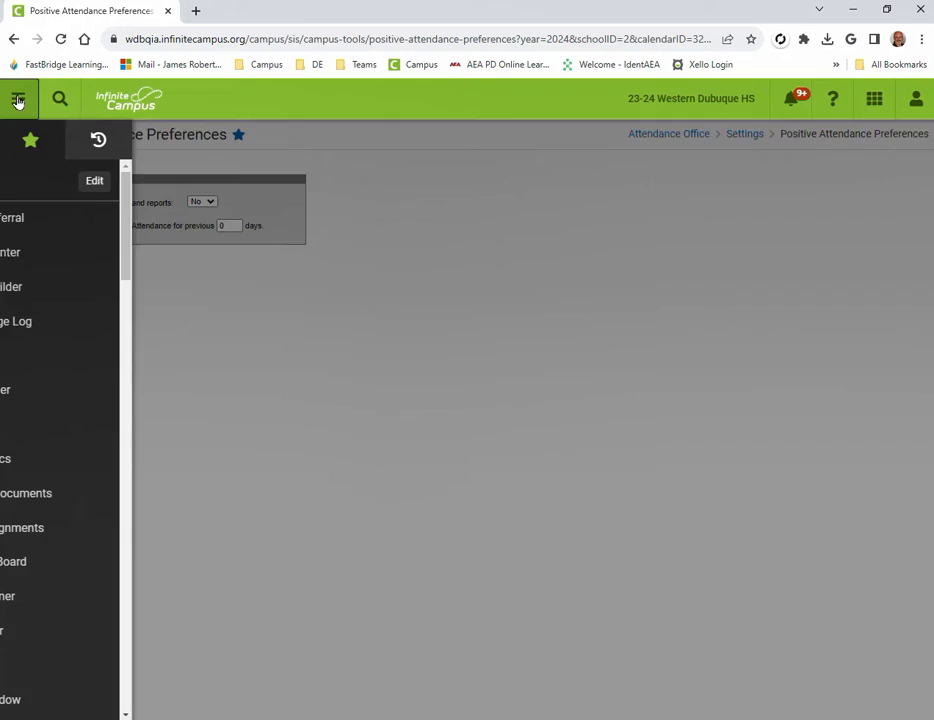
click(101, 139)
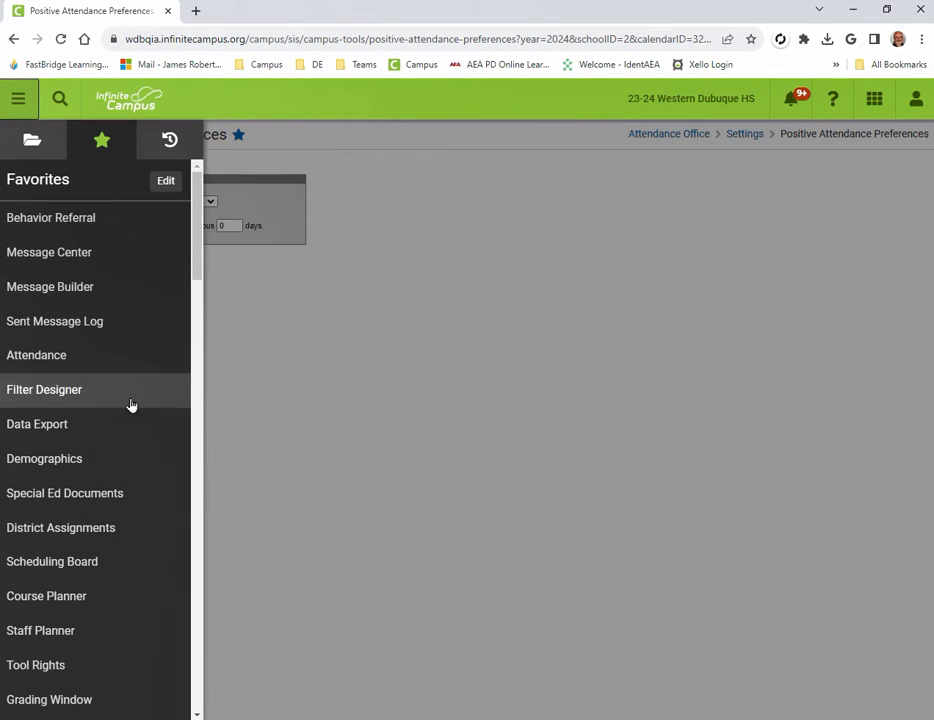
mouse_move(95, 500)
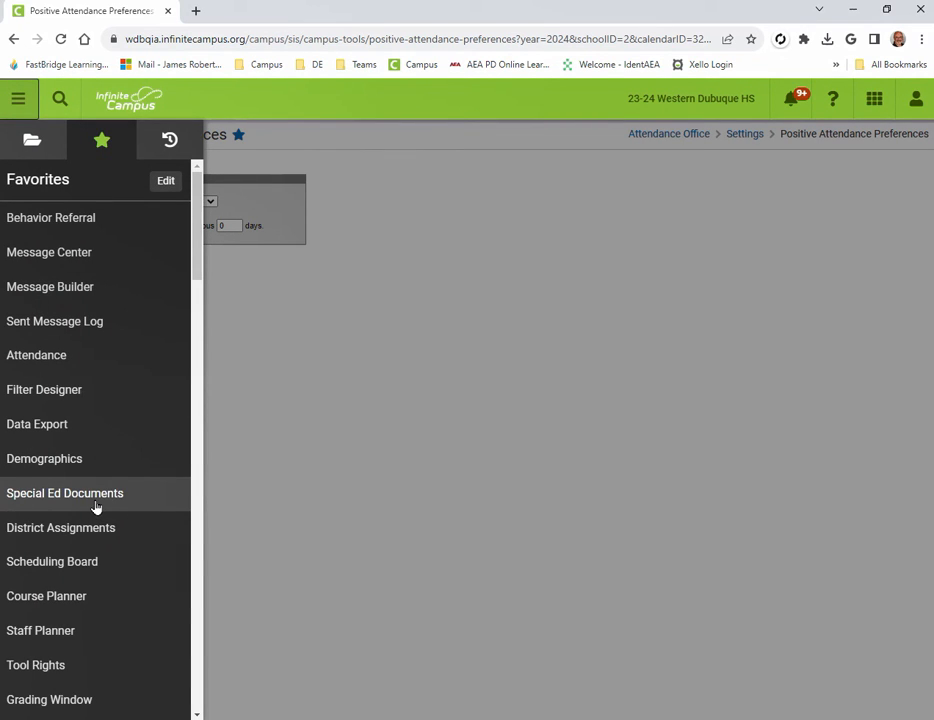
mouse_move(89, 497)
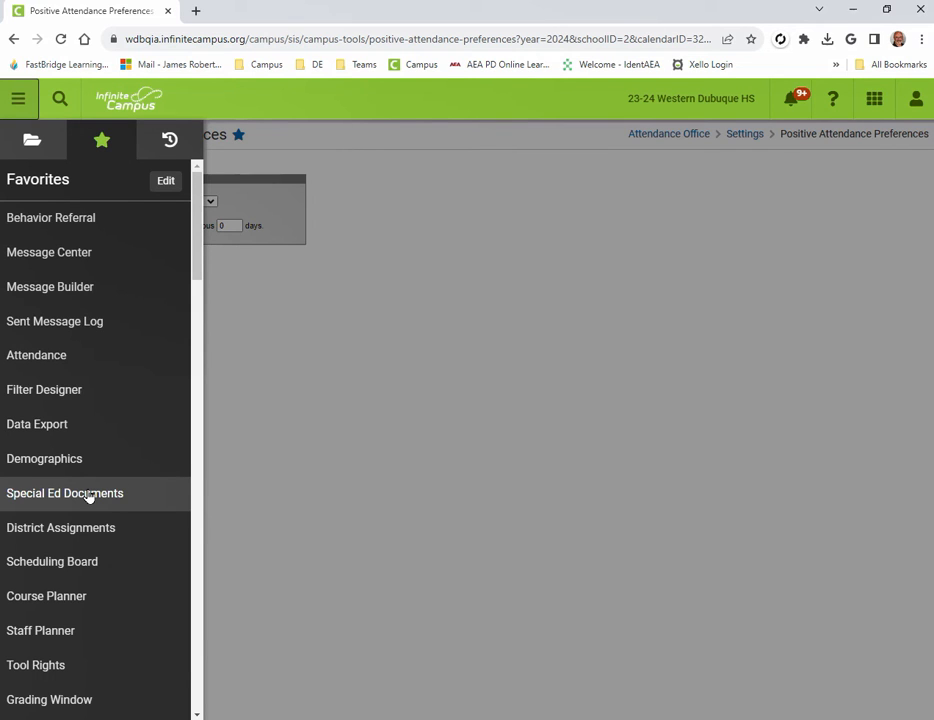
click(64, 493)
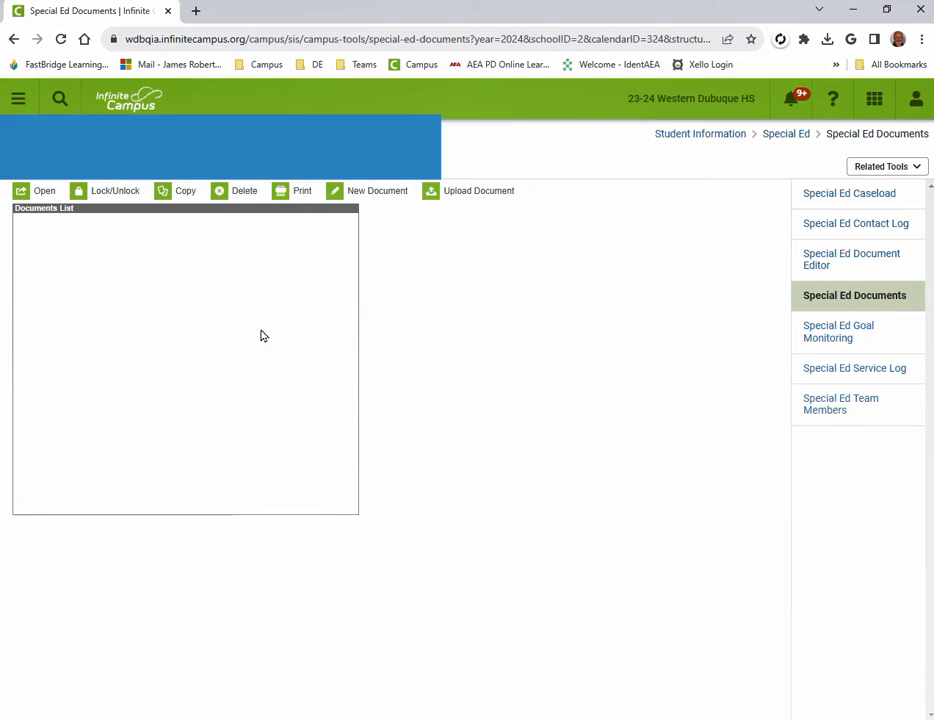
click(18, 99)
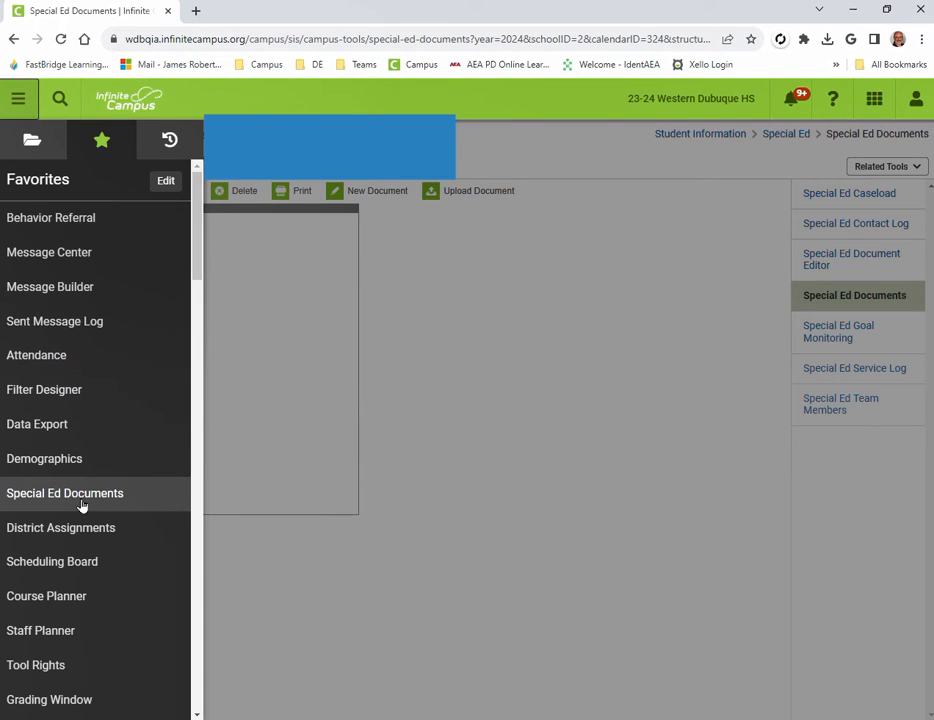
mouse_move(48, 252)
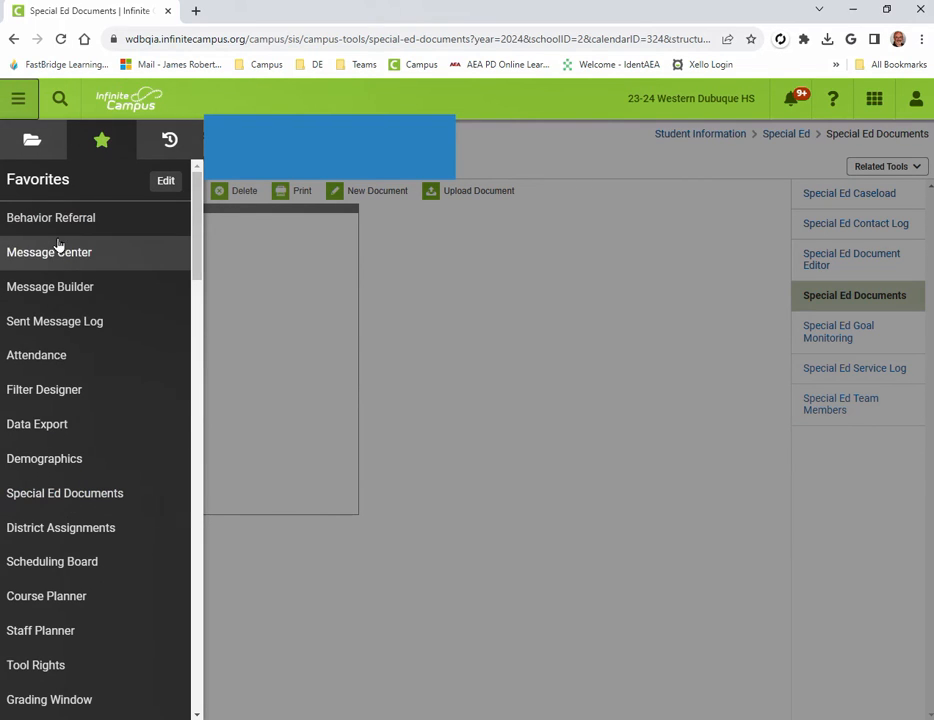
mouse_move(60, 528)
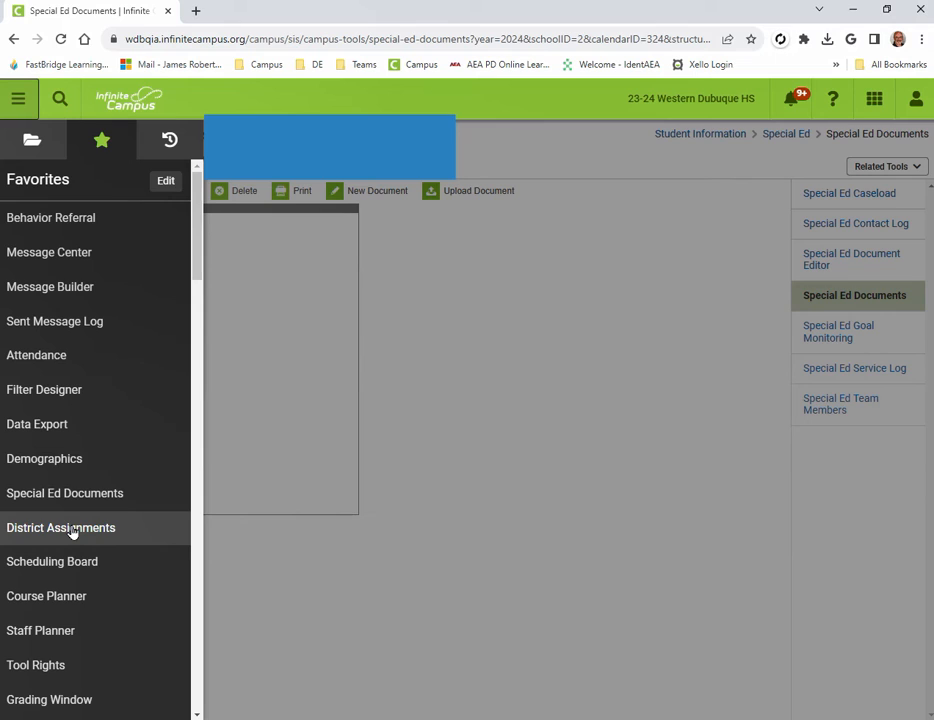
mouse_move(70, 180)
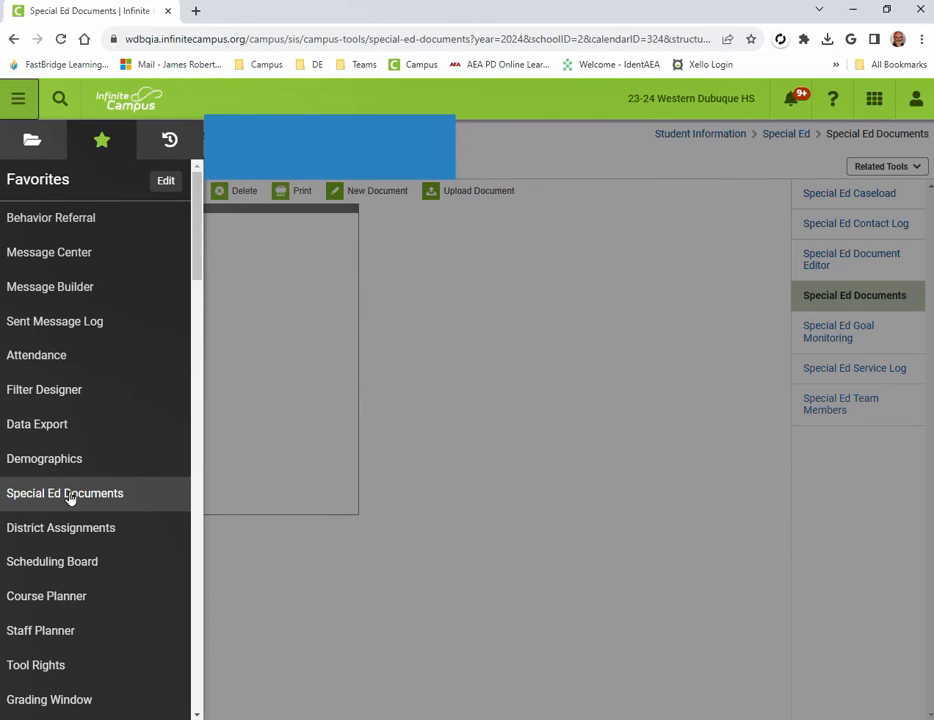
mouse_move(73, 190)
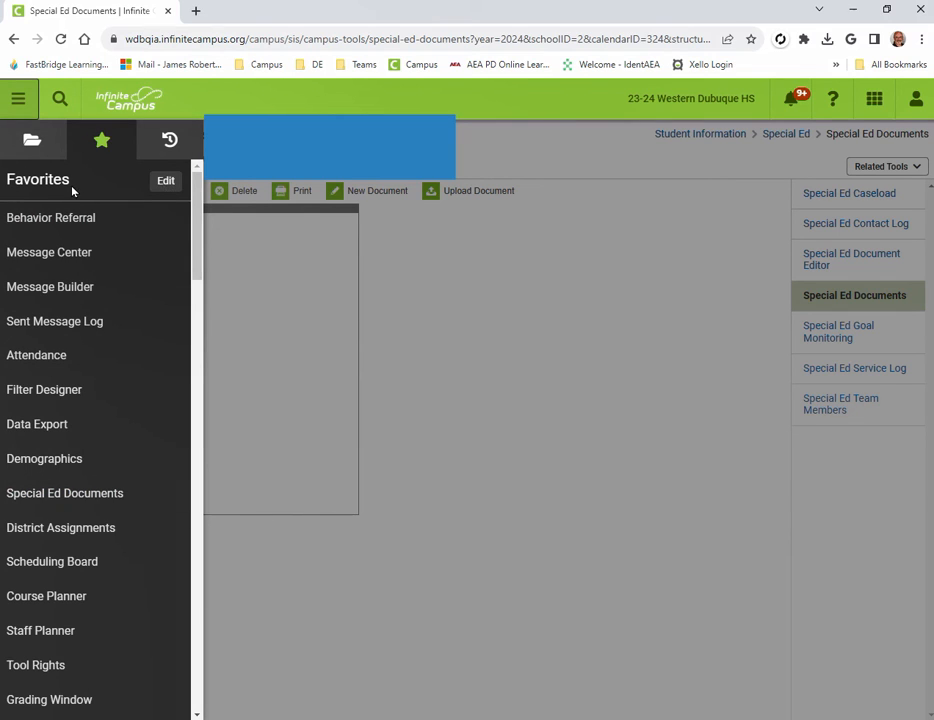
- Drag Special Ed Documents above Behavior Referral in Favorites and save the order
click(165, 181)
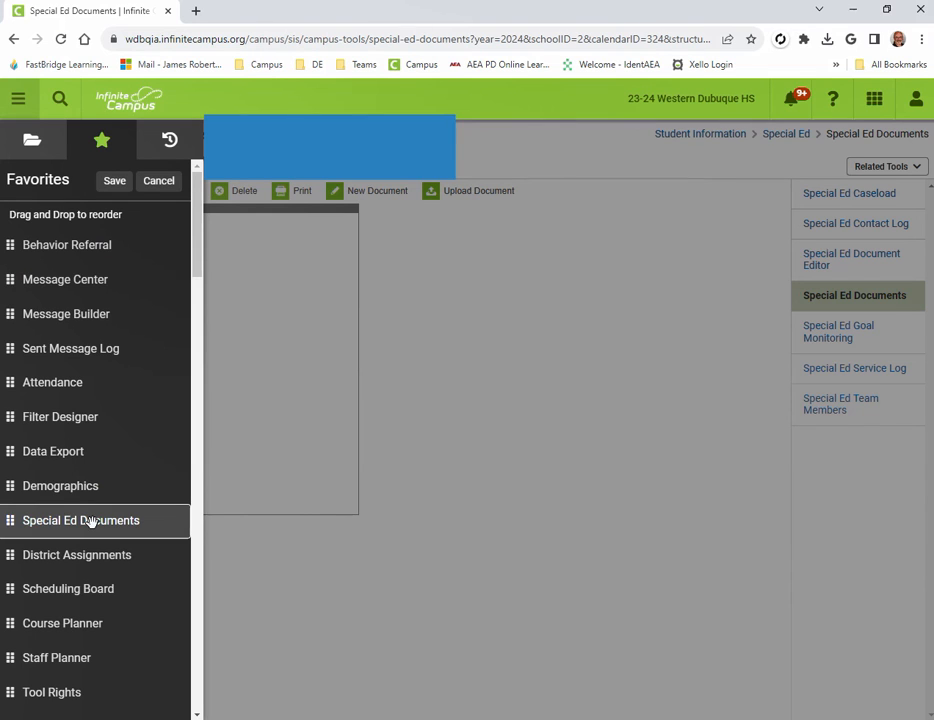
drag(80, 520, 95, 286)
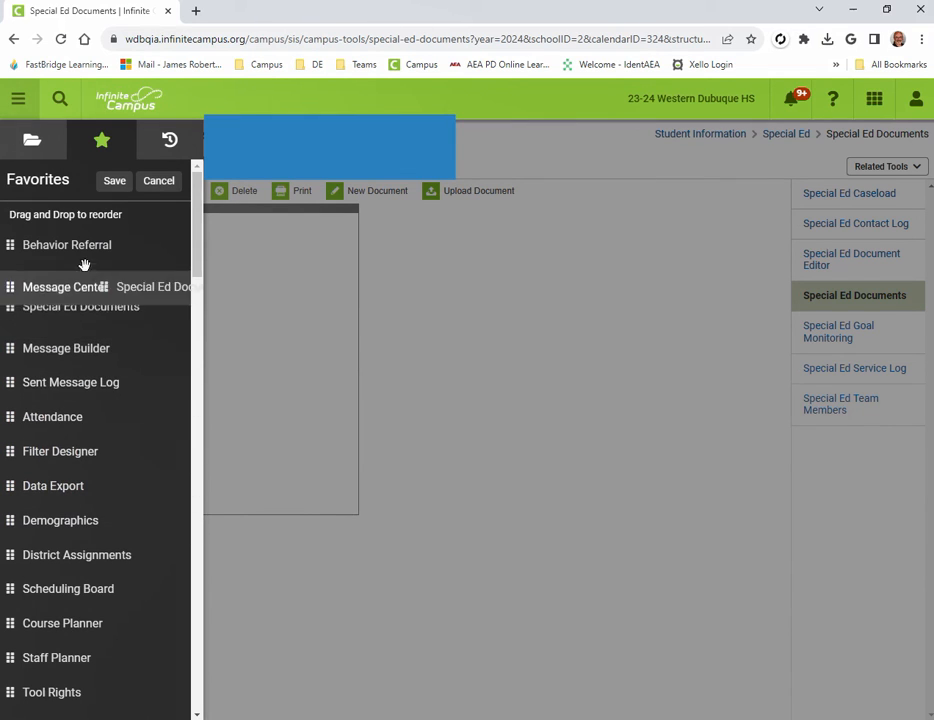
drag(80, 306, 80, 244)
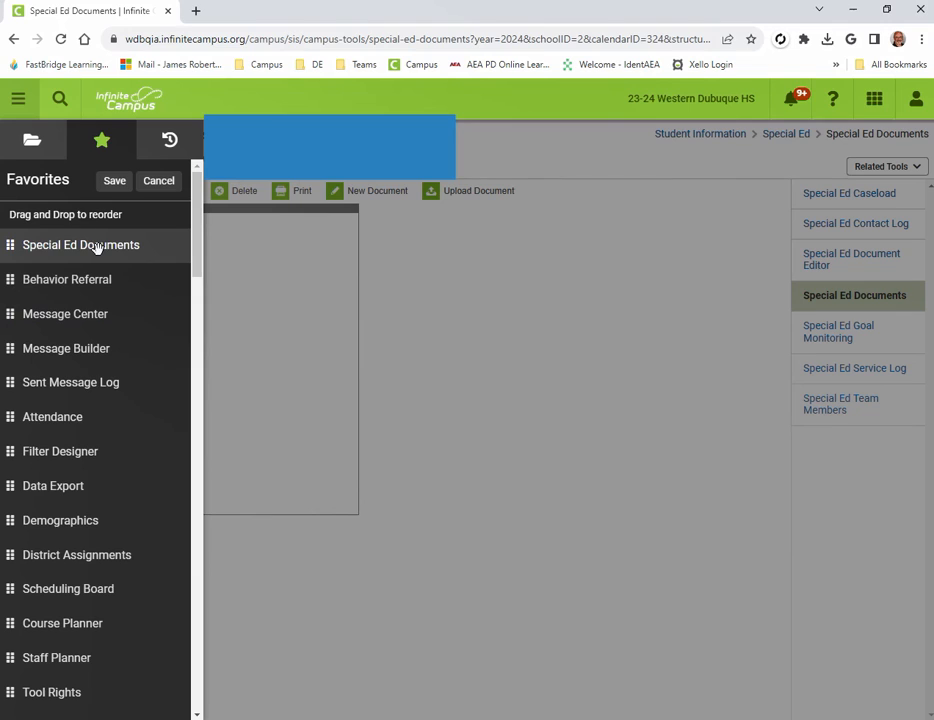
click(114, 180)
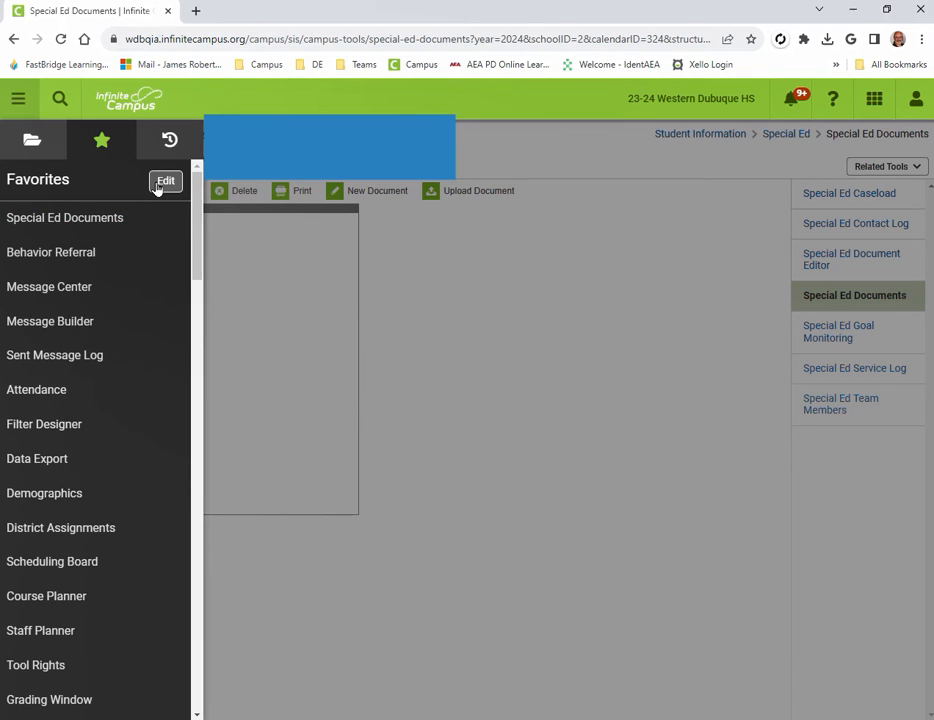
- Drag Special Ed Documents back between Demographics and District Assignments and save
click(165, 181)
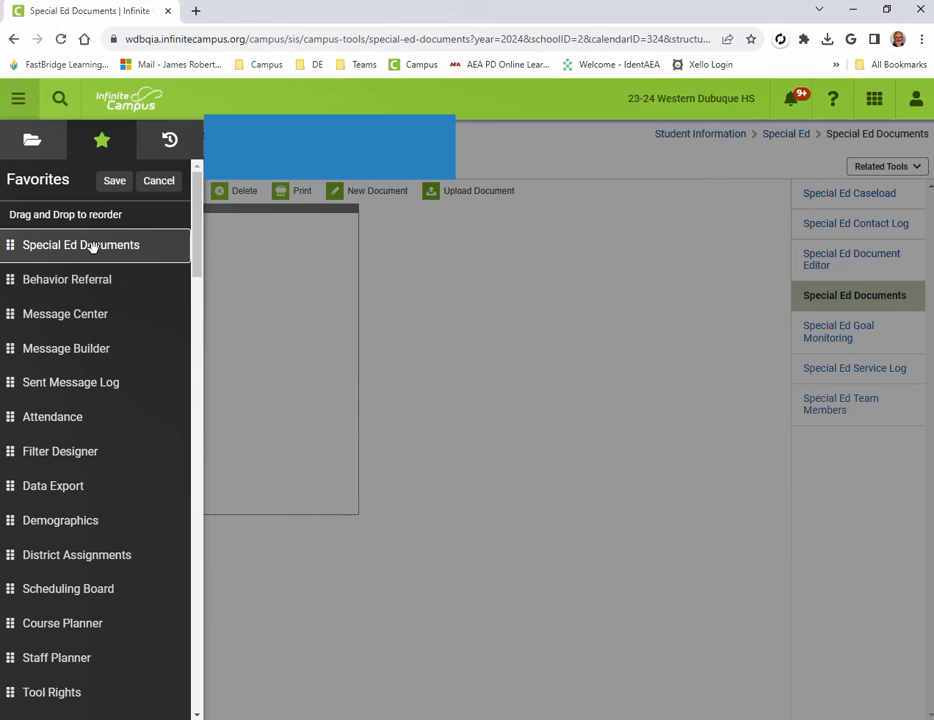
drag(80, 244, 90, 520)
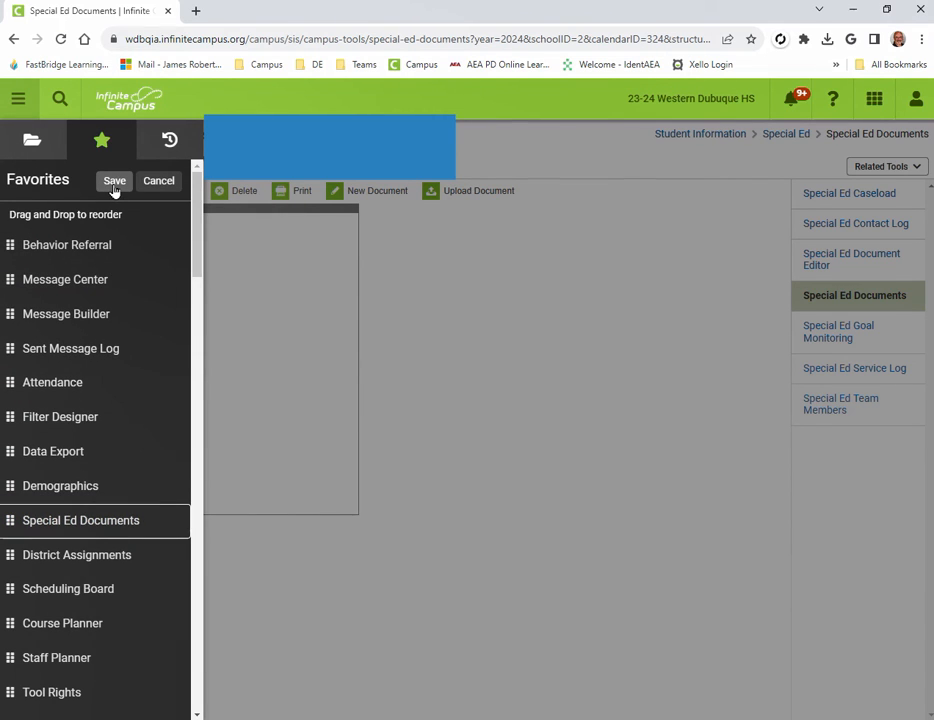
click(114, 181)
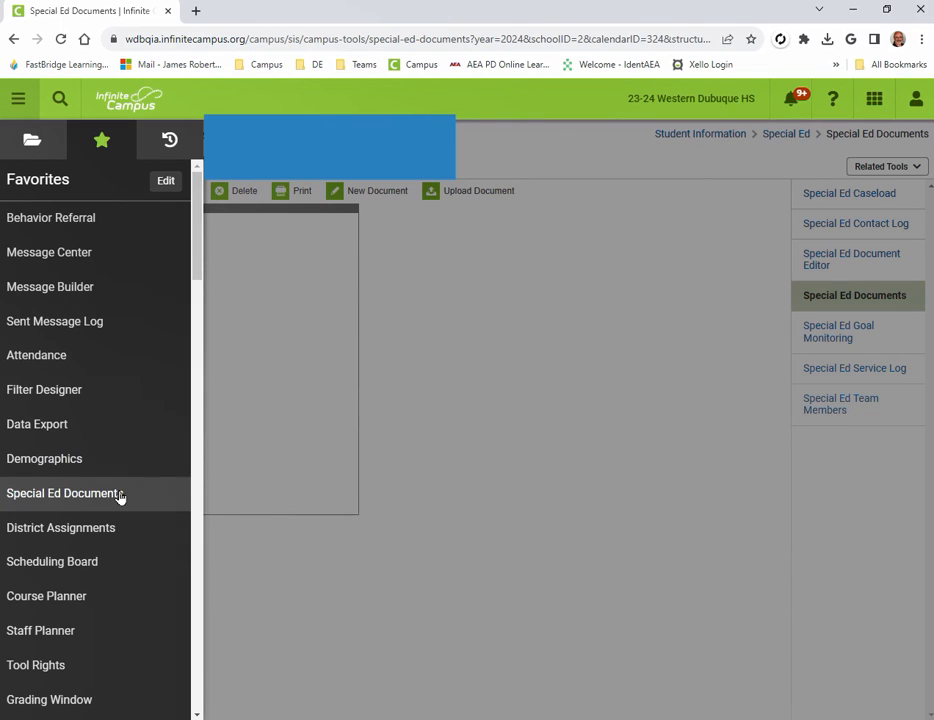
mouse_move(90, 493)
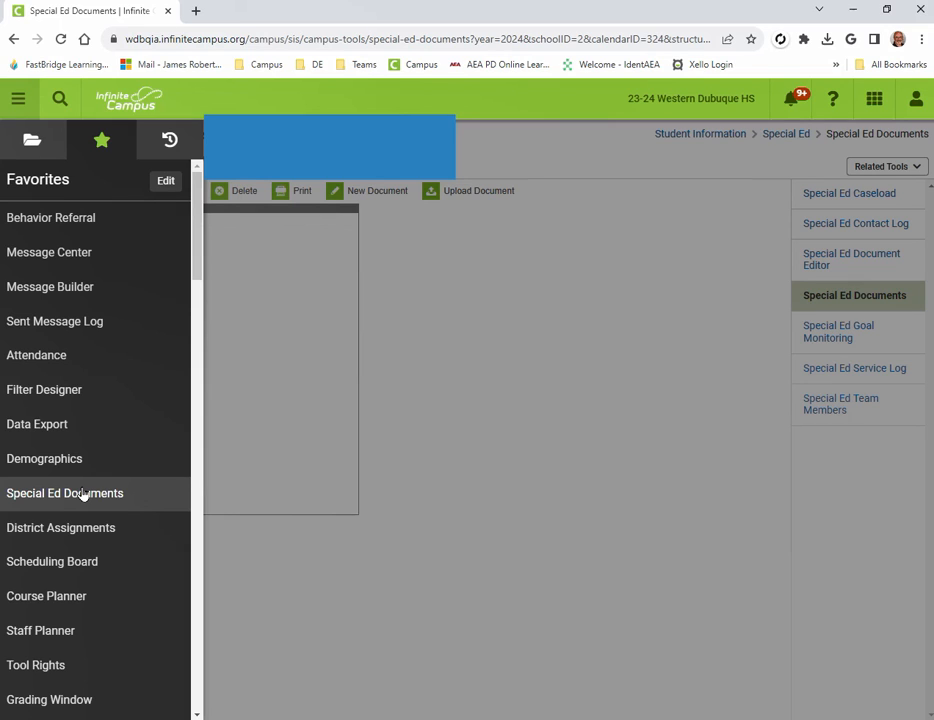
mouse_move(89, 338)
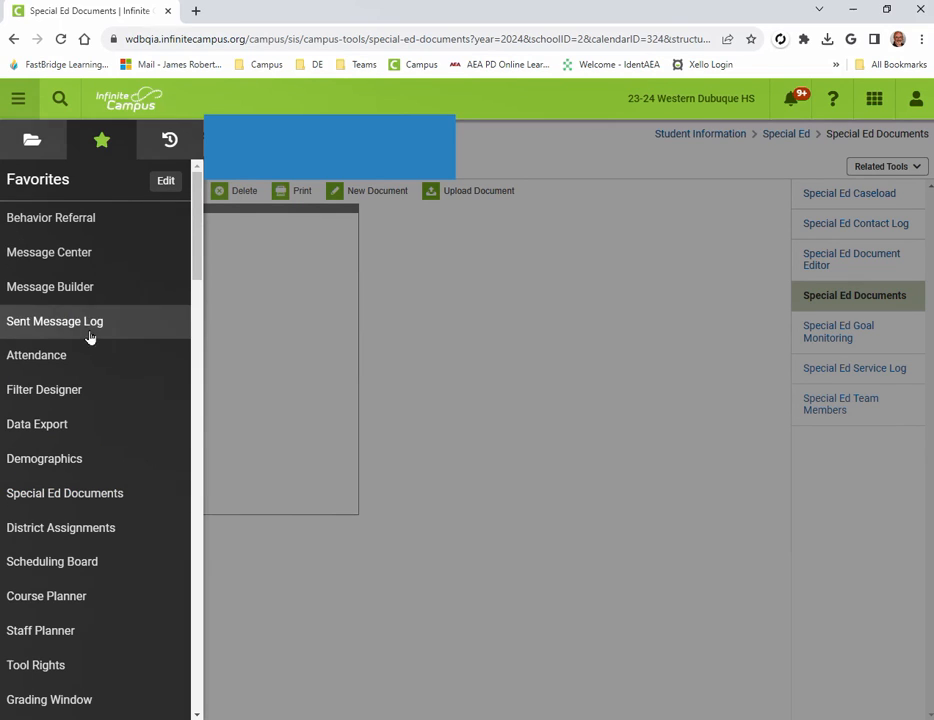
mouse_move(65, 424)
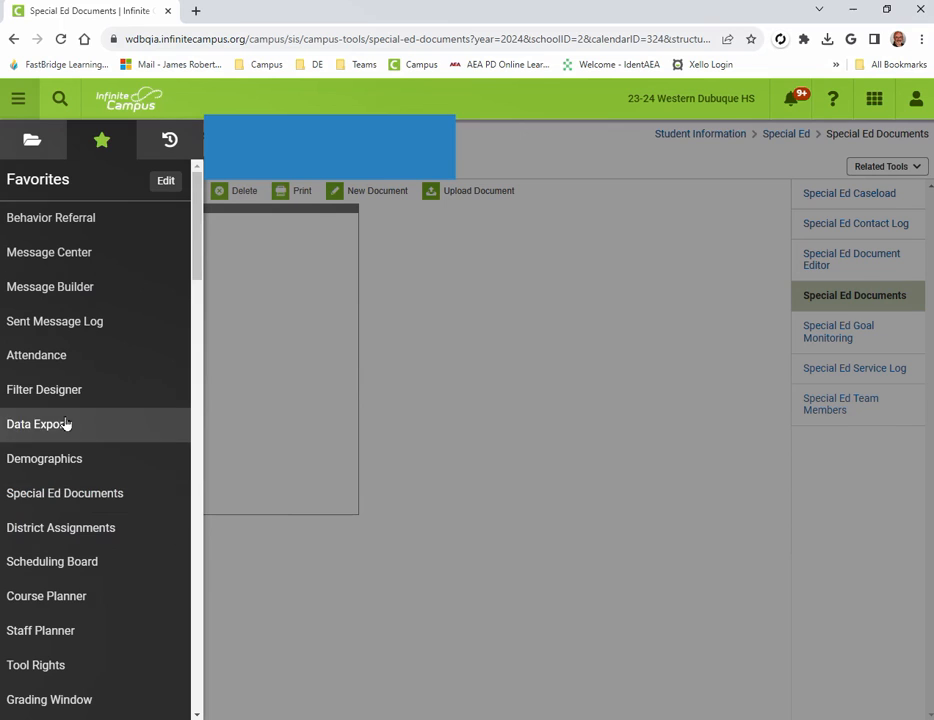
- Open Filter Designer from Favorites and show the Favorites list over it
click(44, 389)
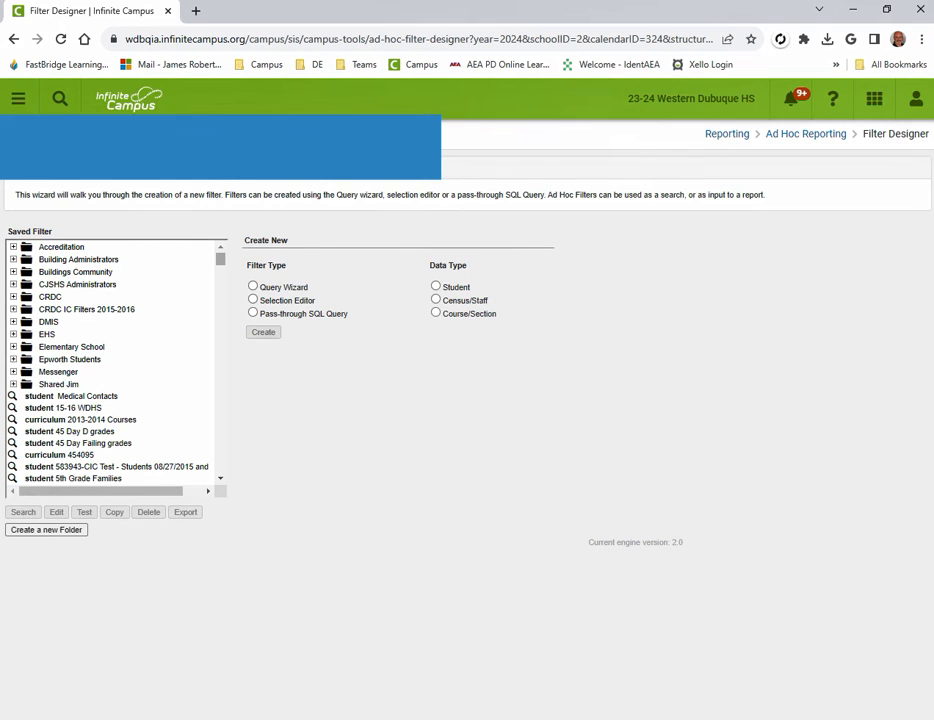
click(20, 99)
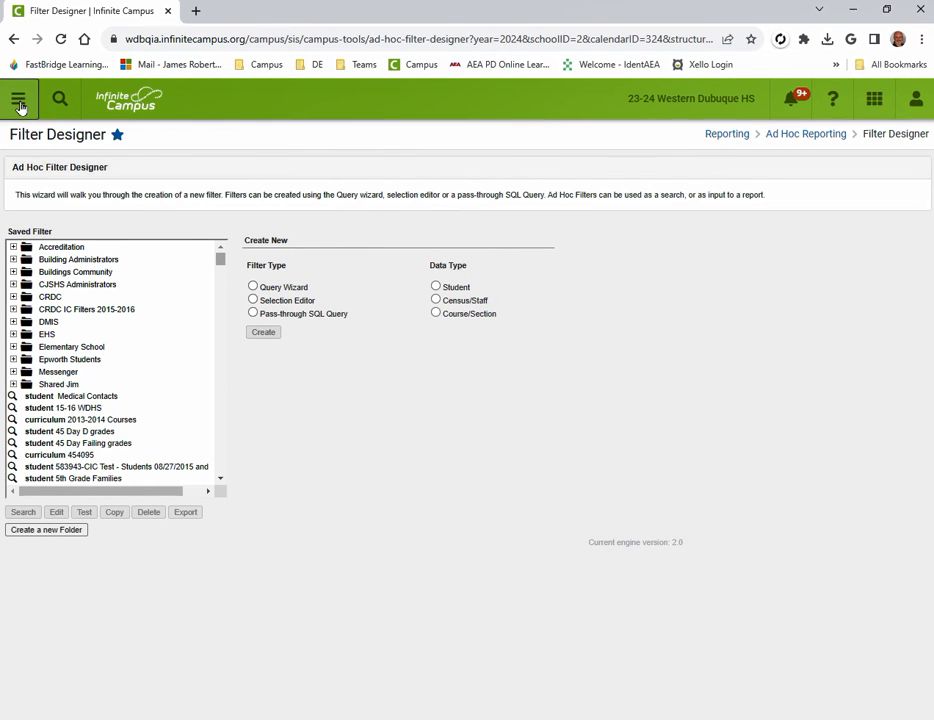
click(19, 98)
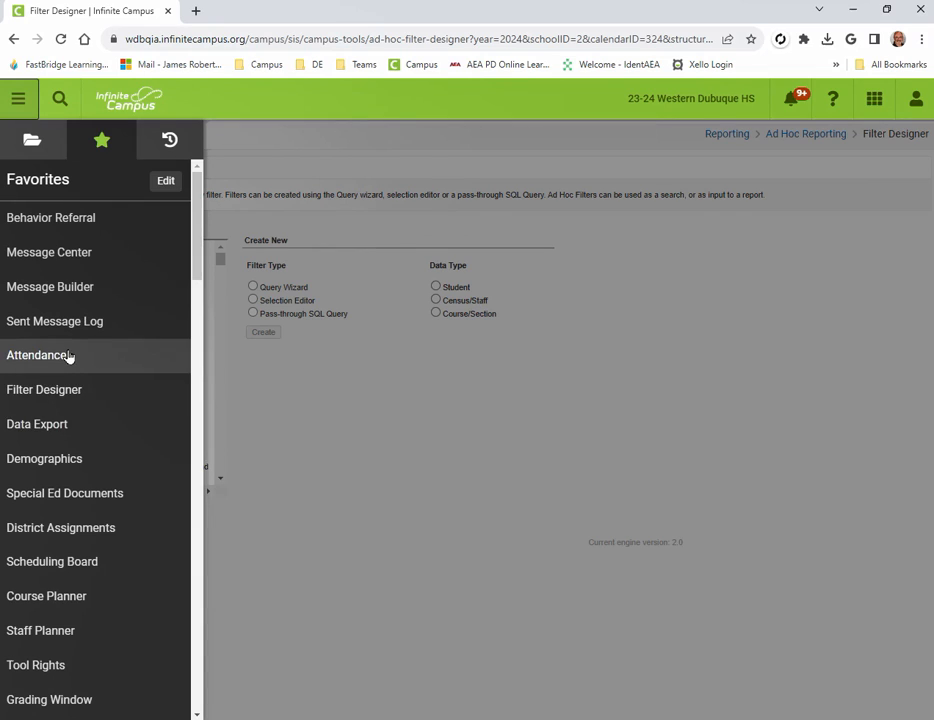
mouse_move(79, 570)
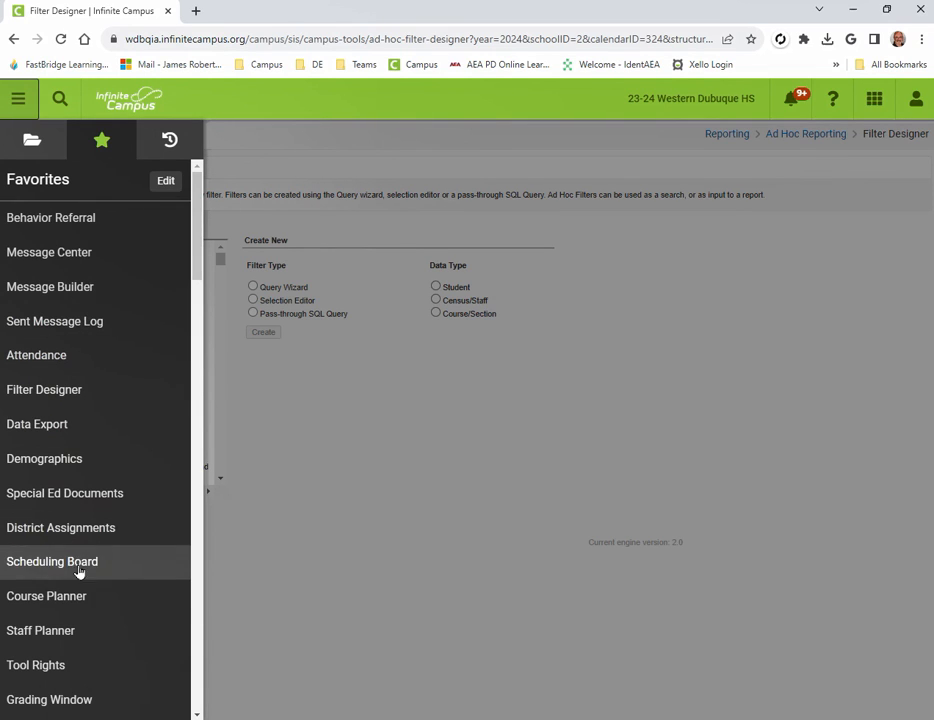
mouse_move(113, 458)
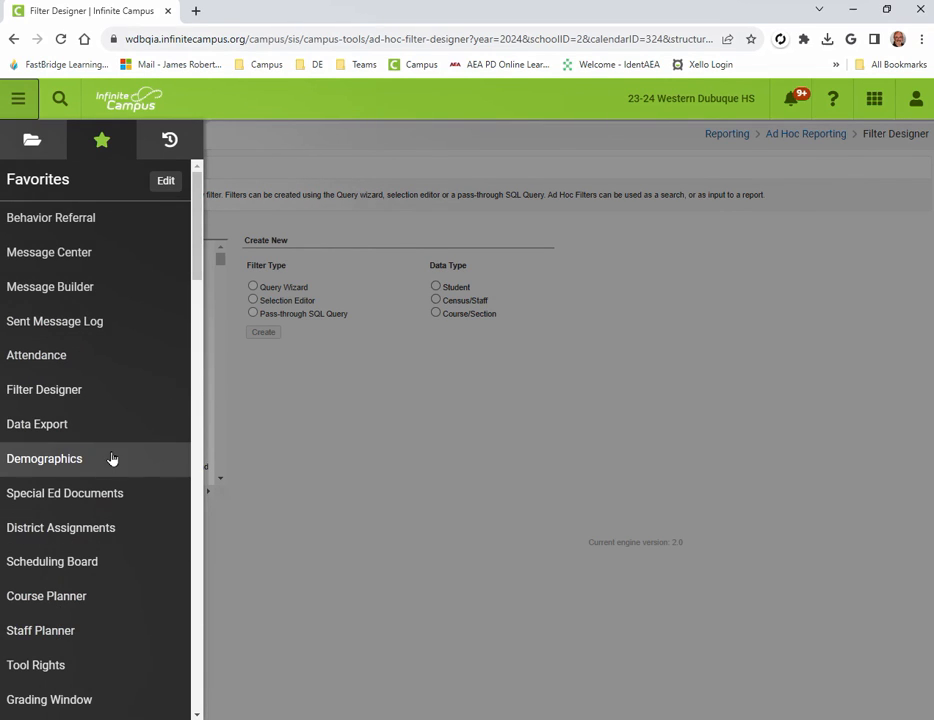